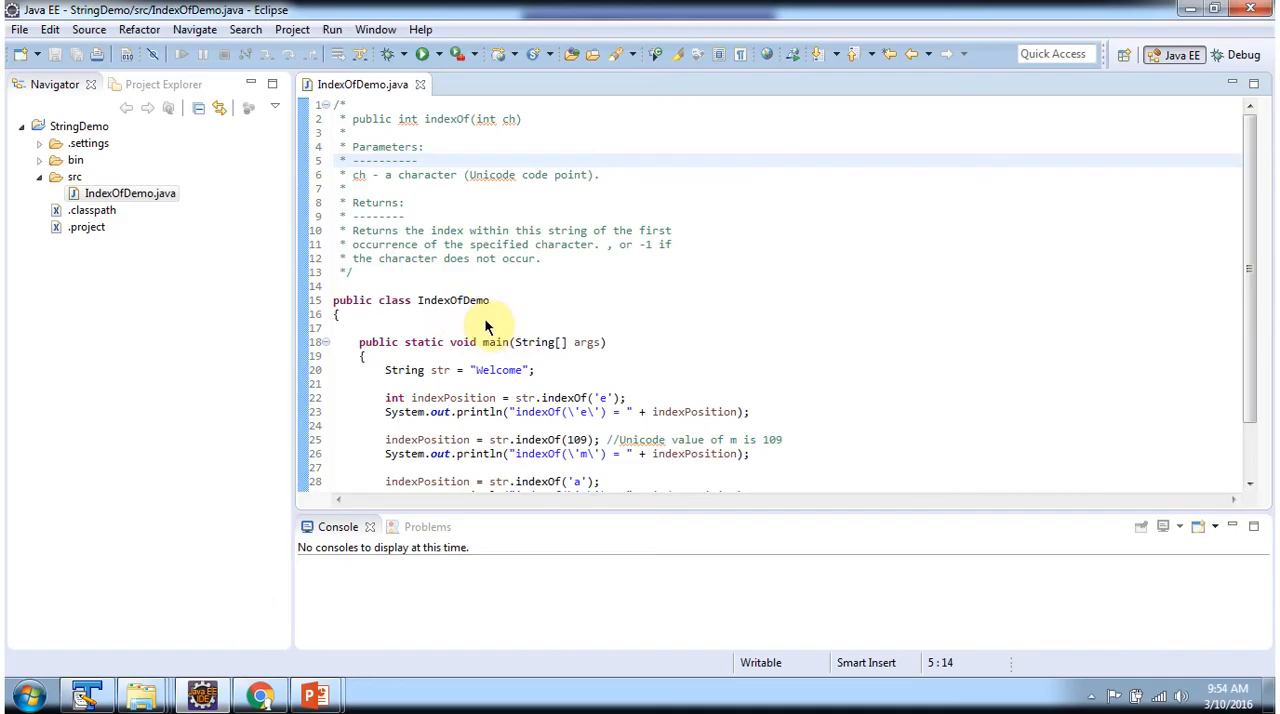
mouse_move(464, 320)
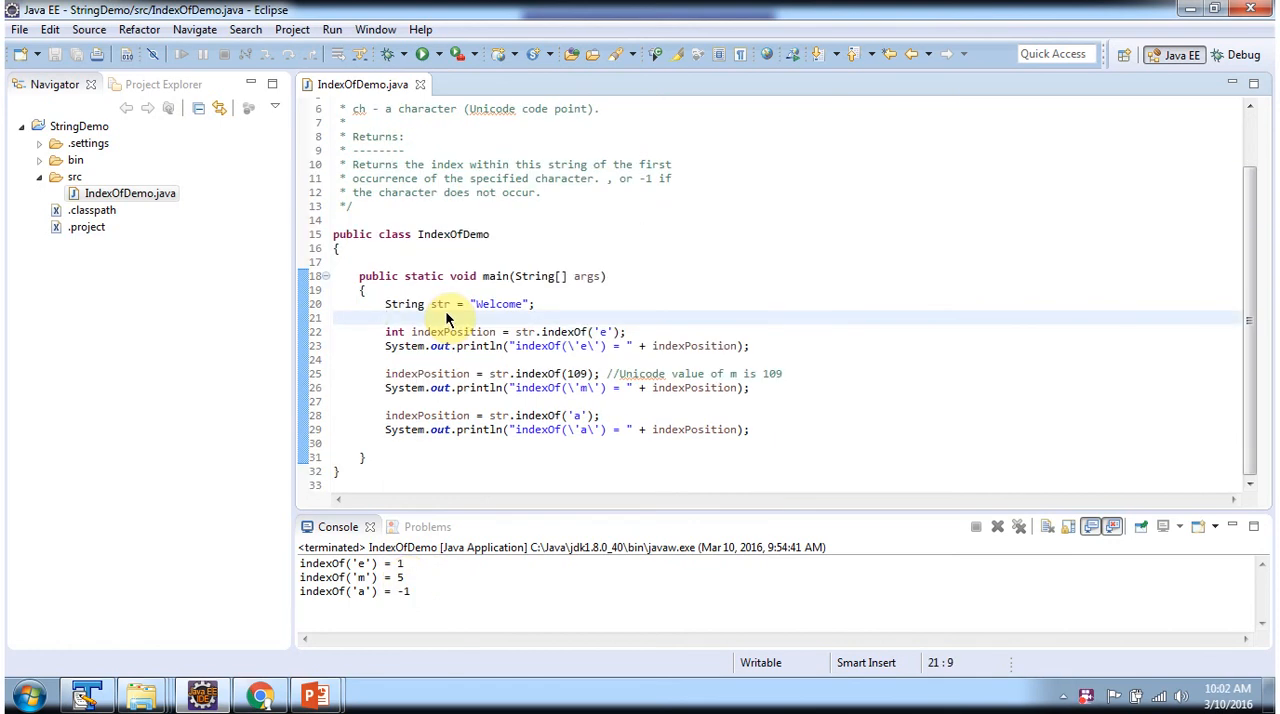
mouse_move(550, 344)
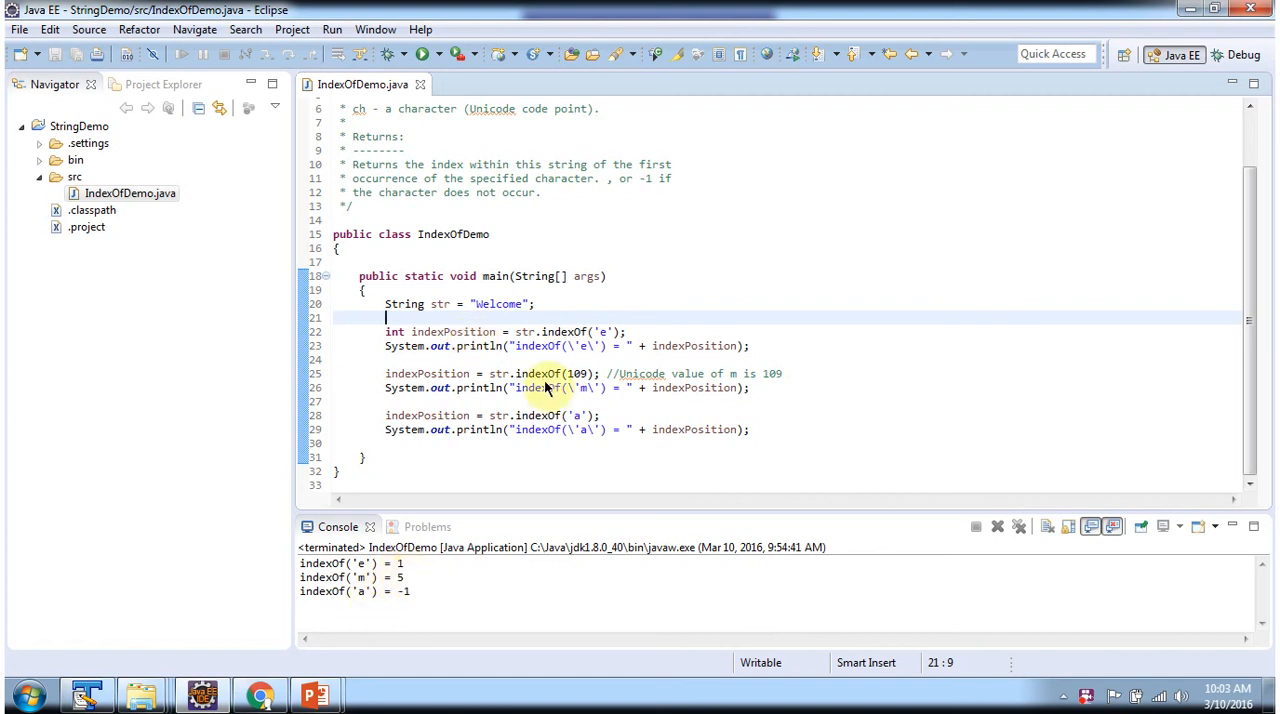
left_click(488, 372)
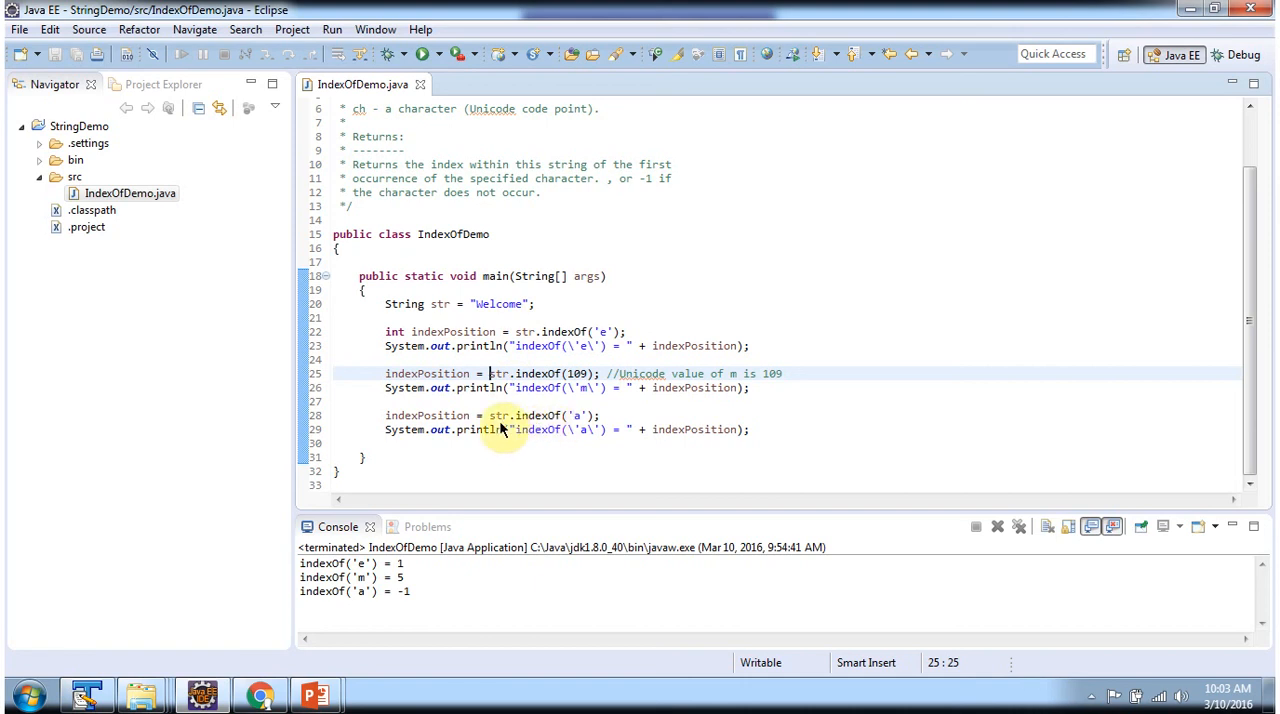
mouse_move(588, 424)
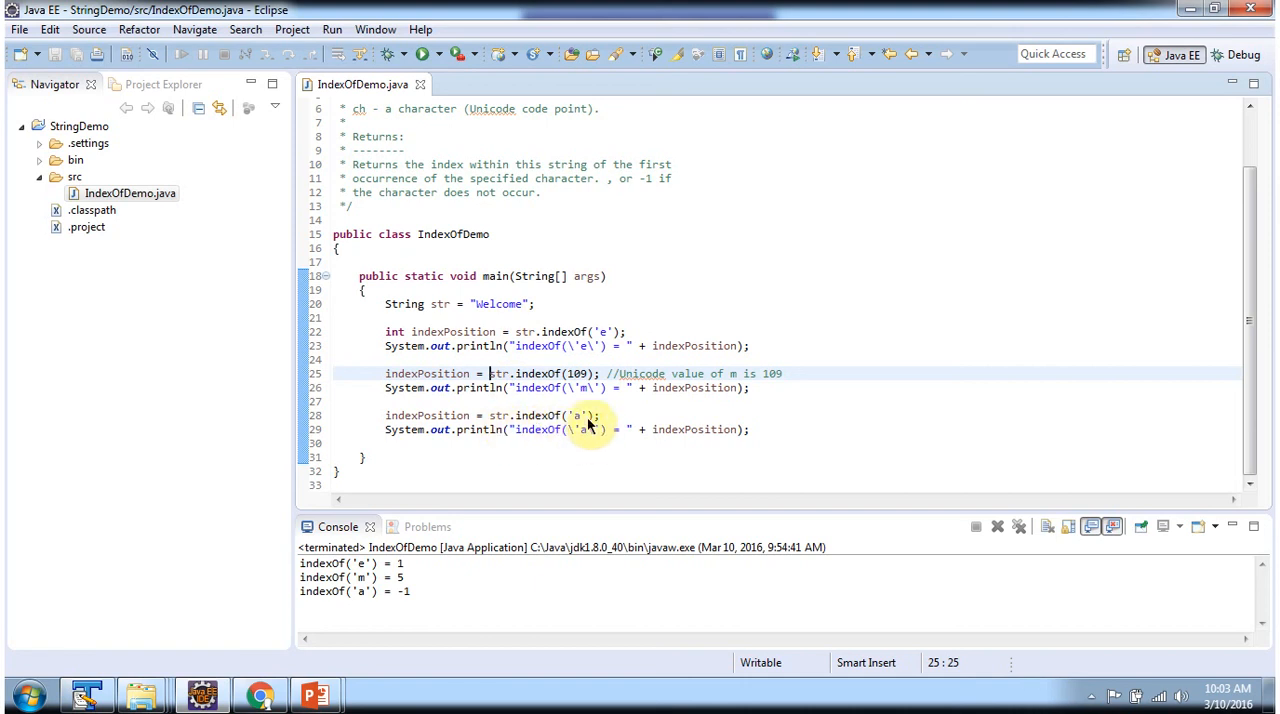
mouse_move(500, 324)
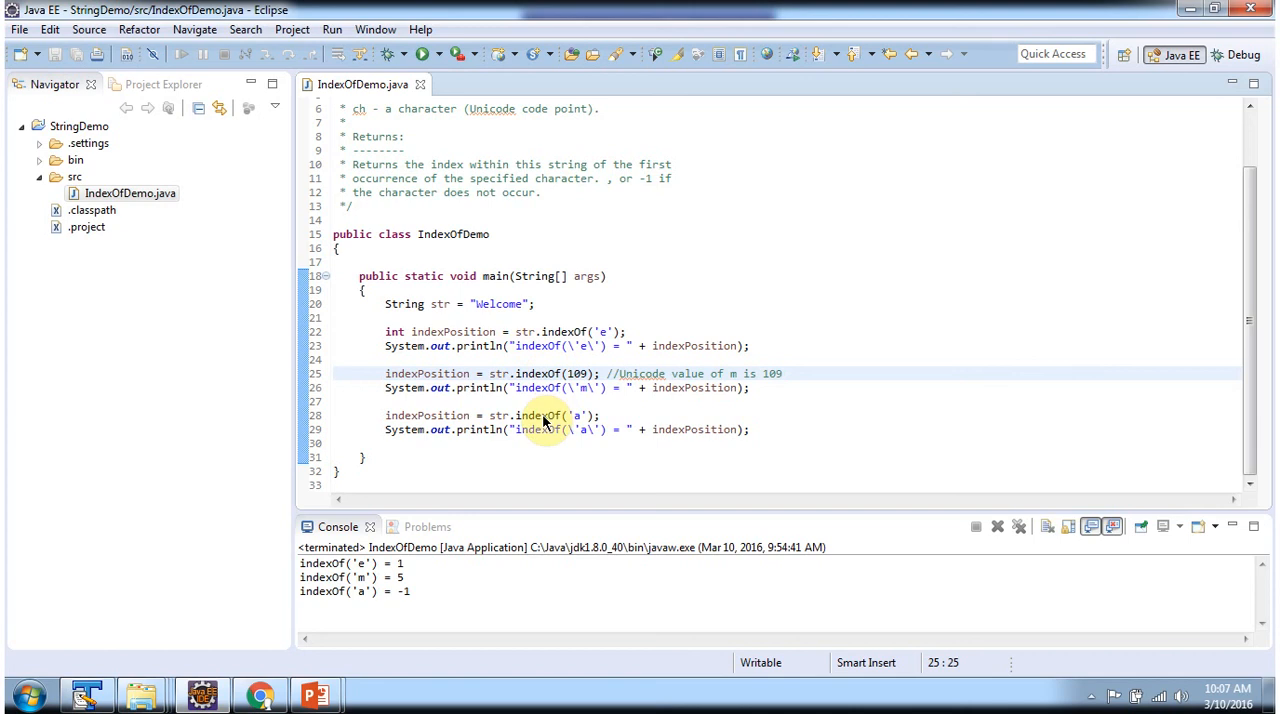
mouse_move(460, 418)
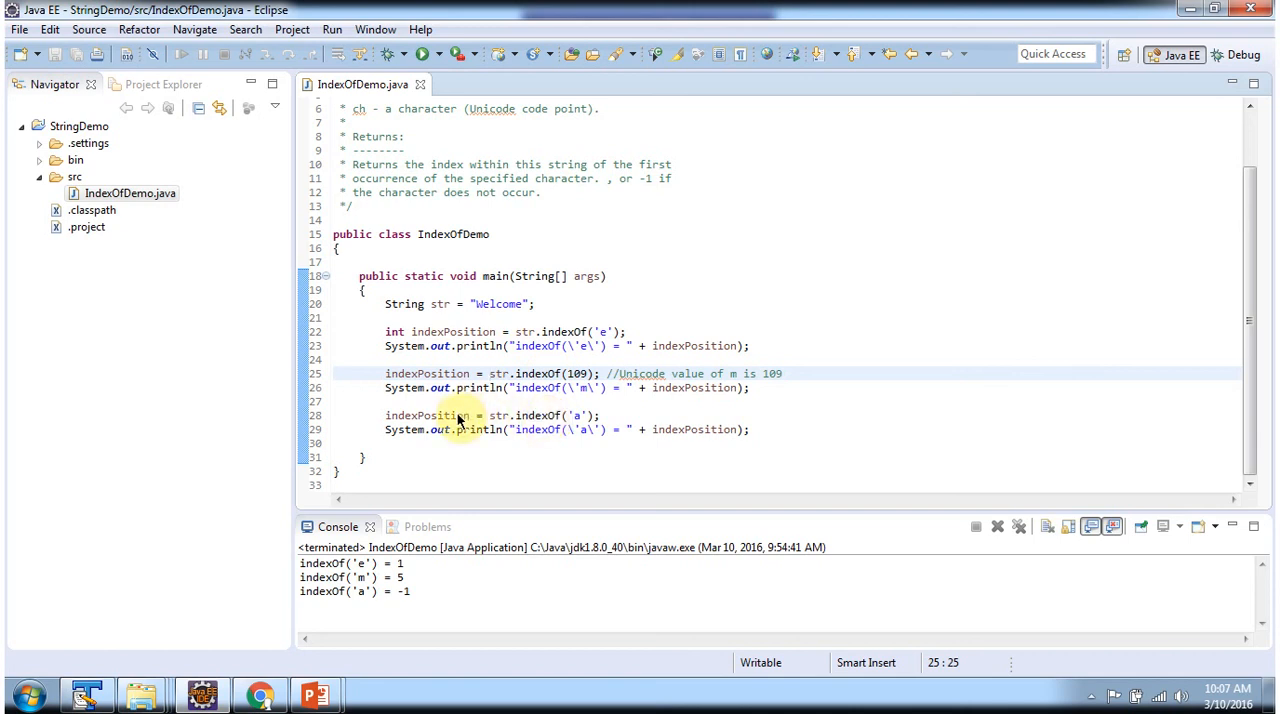
mouse_move(412, 604)
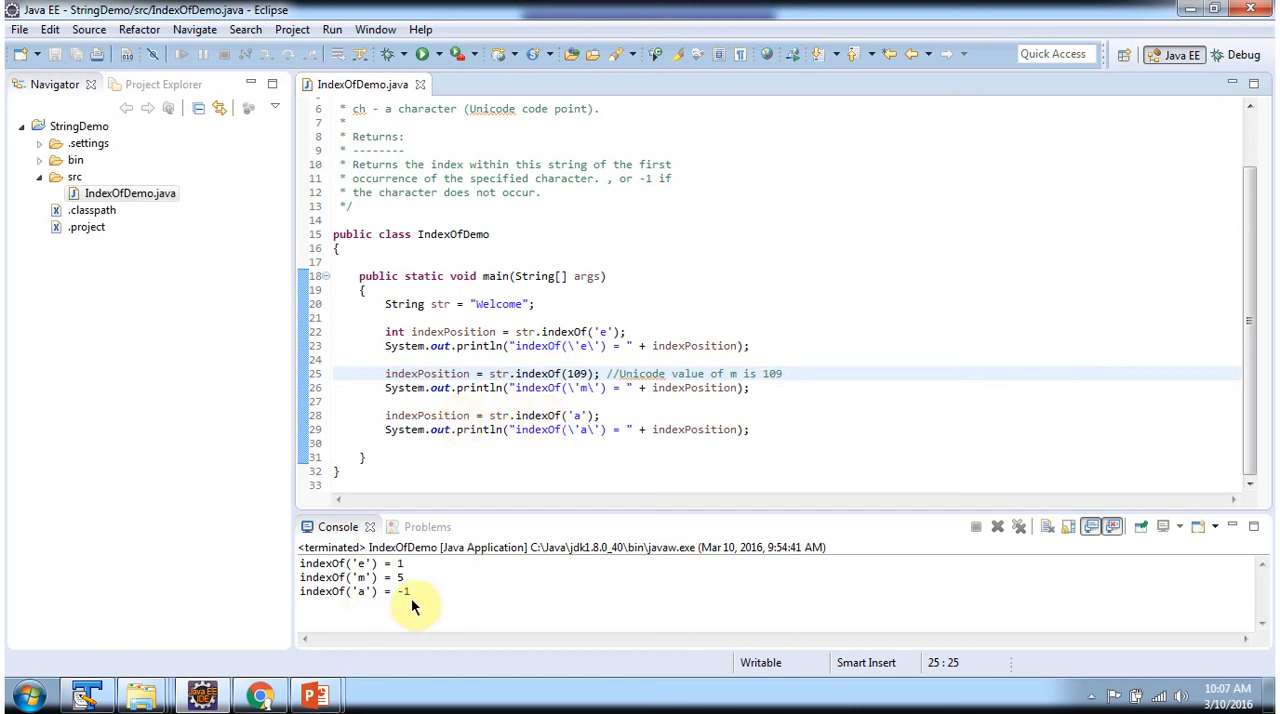